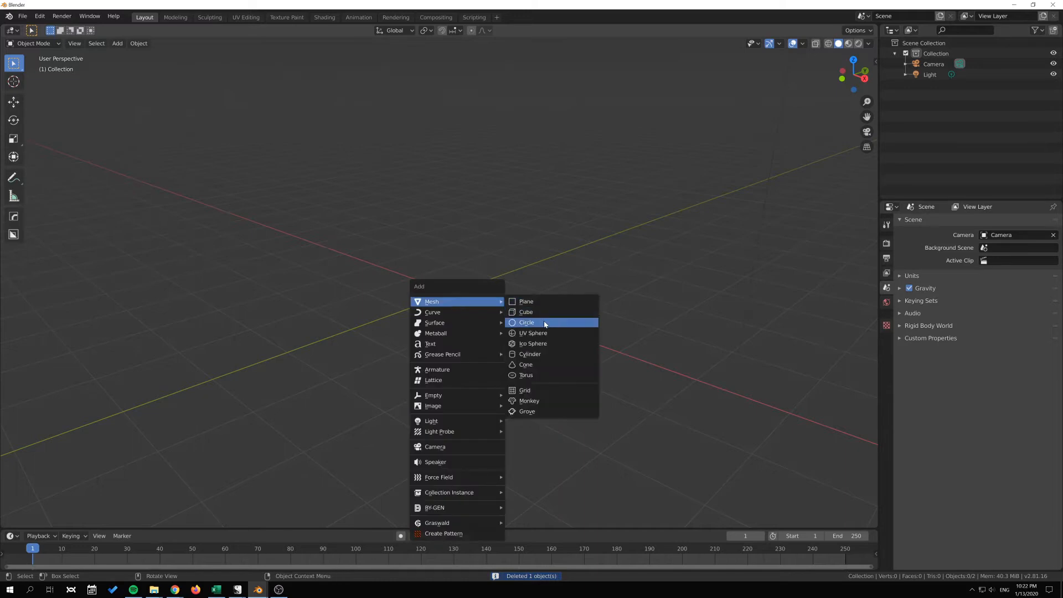
- Add a Circle mesh to the empty scene and enter Edit Mode on it
left_click(526, 323)
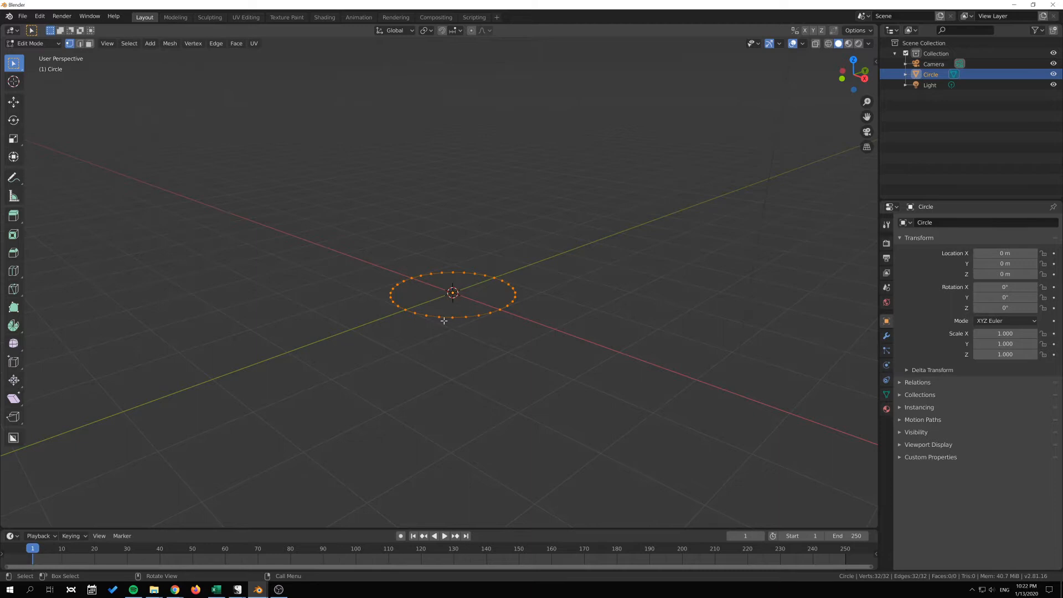
- Fill the circle with triangles via Alt+F, switch Beauty off, and return to Object Mode
key("f")
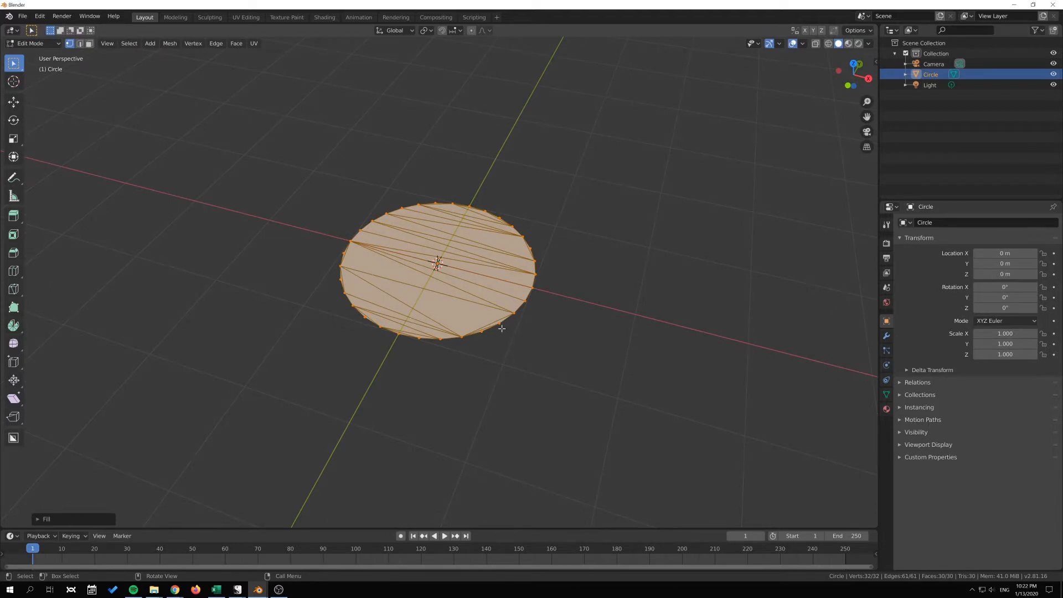
mouse_move(505, 253)
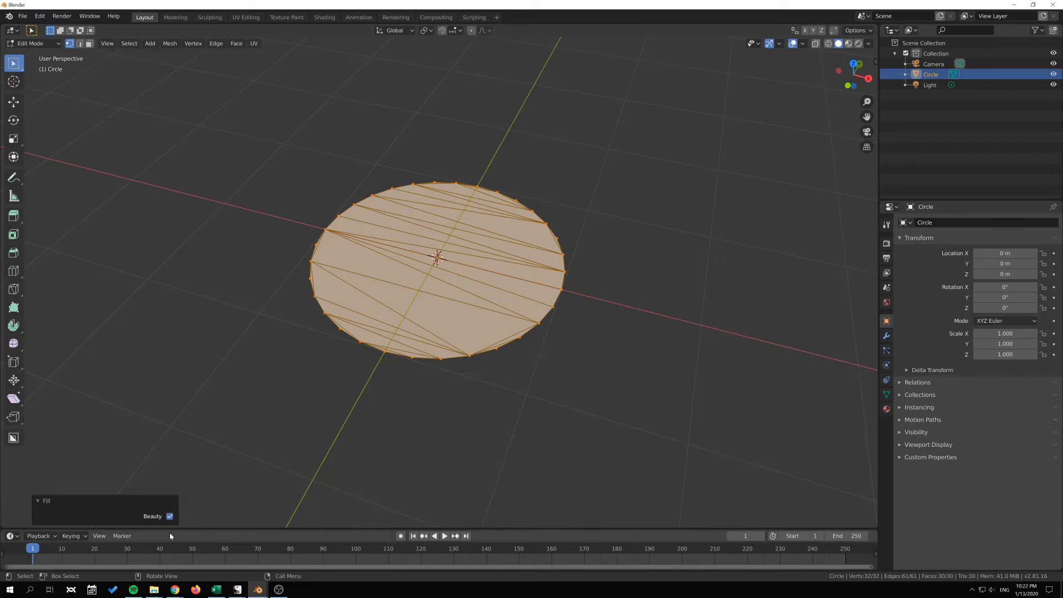
left_click(171, 517)
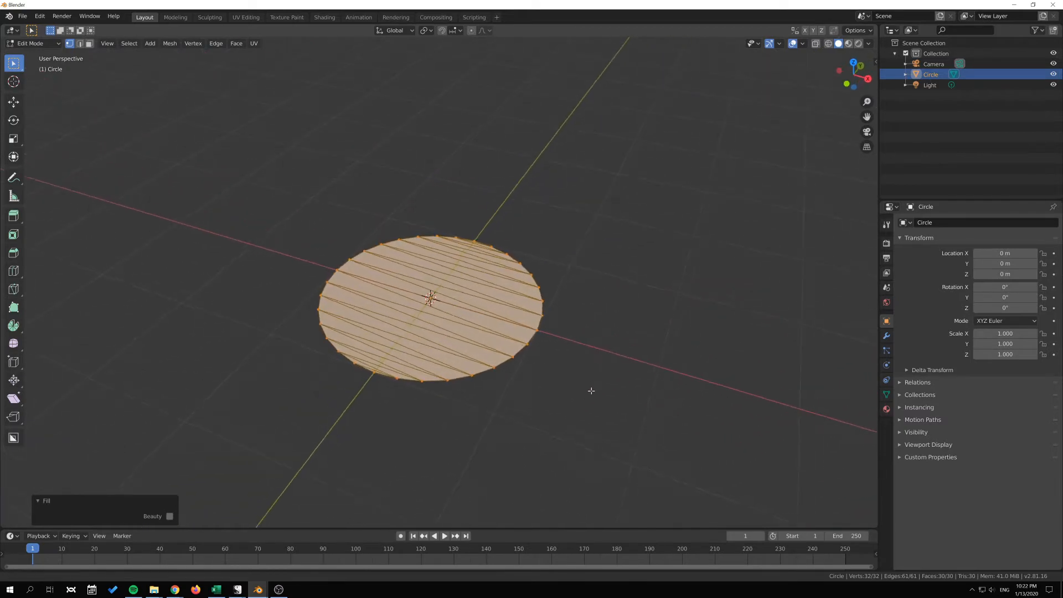
key("Tab")
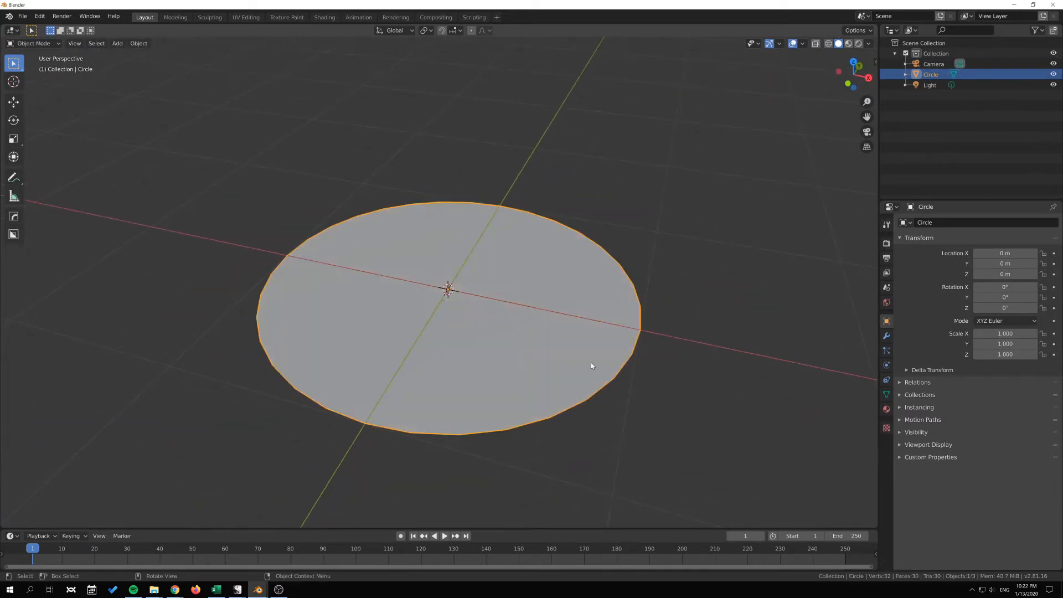
- Re-enter Edit Mode on the circle so the fill can be undone and vertices deselected
key("Tab")
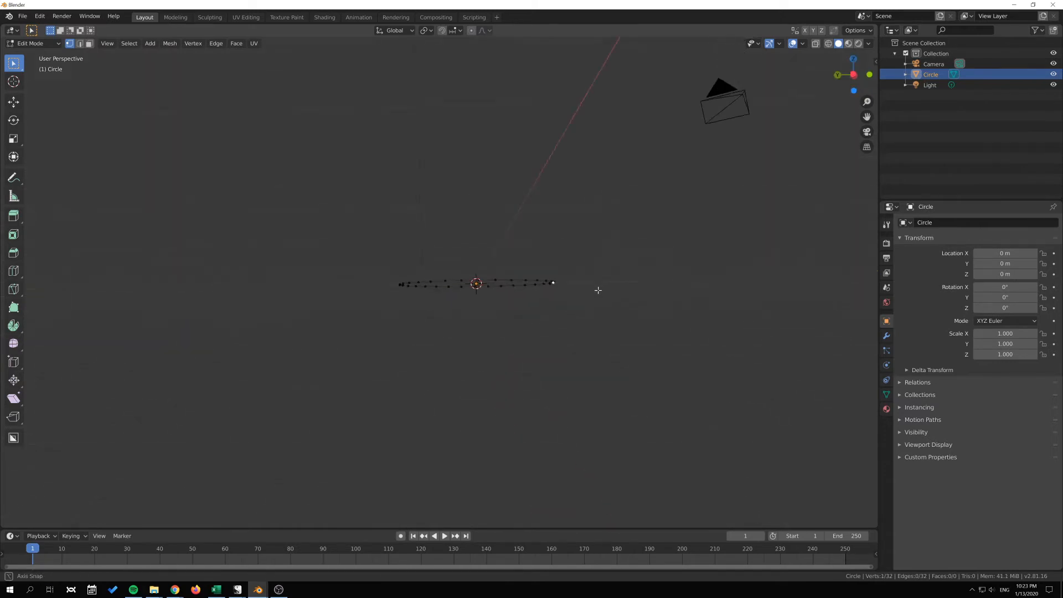
- With proportional editing on, grab vertices to bend the circle into a boomerang-like outline
key("g")
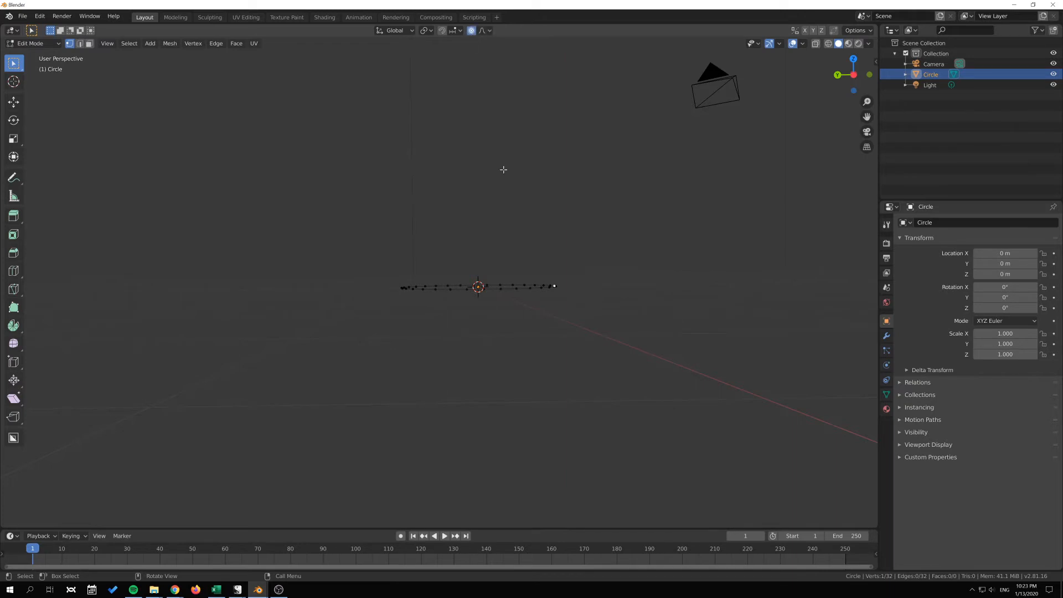
key("g")
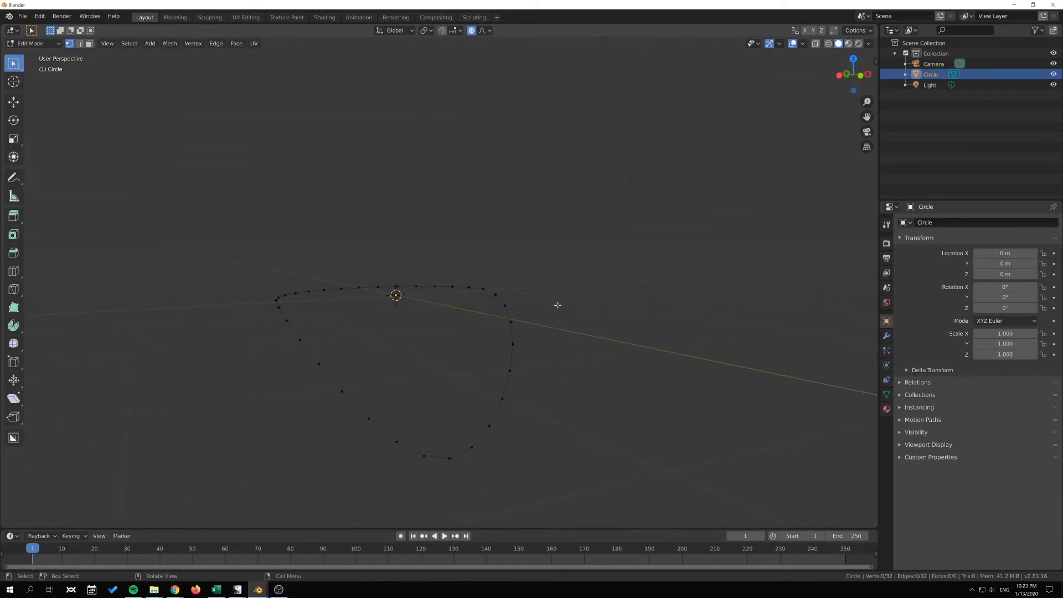
key("g")
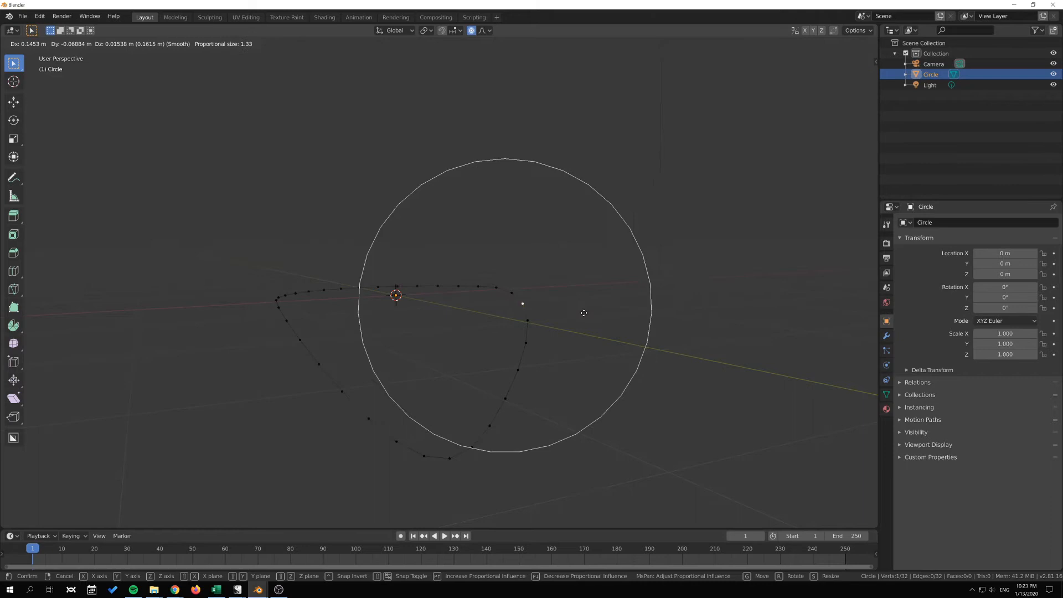
left_click(430, 286)
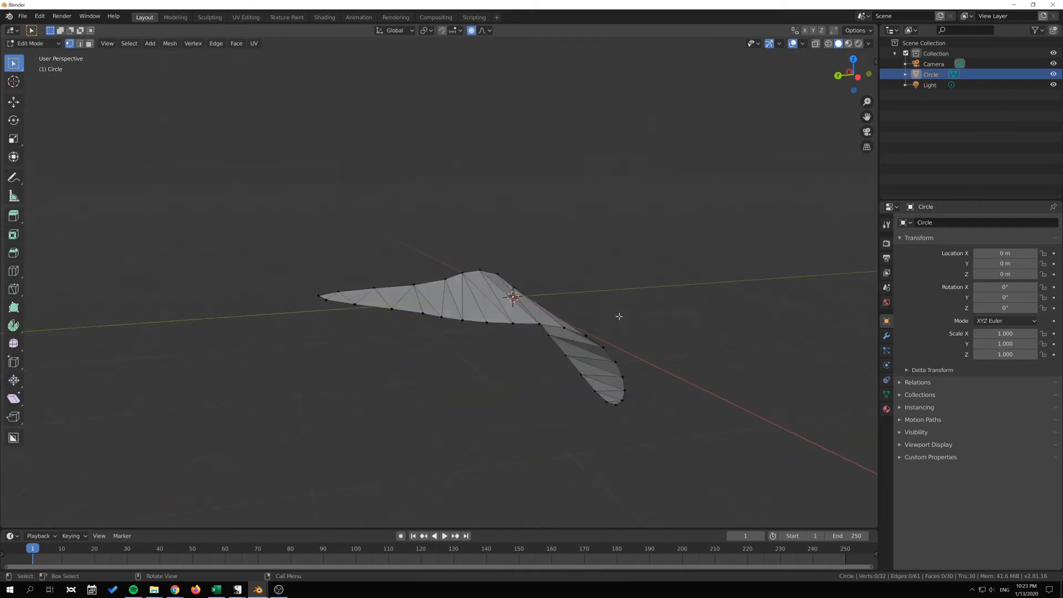
- Select the whole warped outline, fill it with 30 triangles and enable Beauty
key("a")
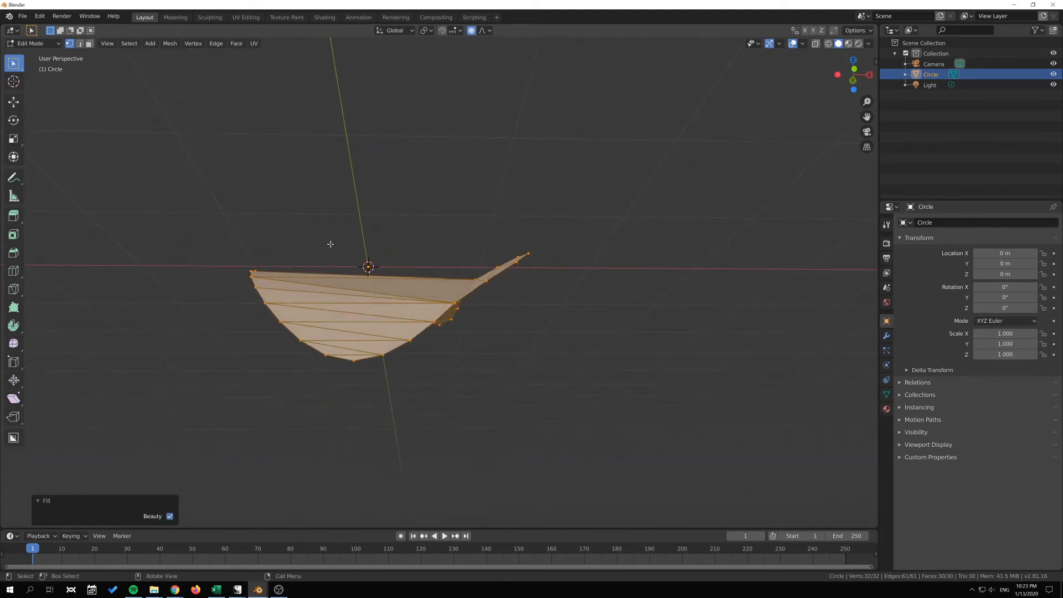
left_click(171, 516)
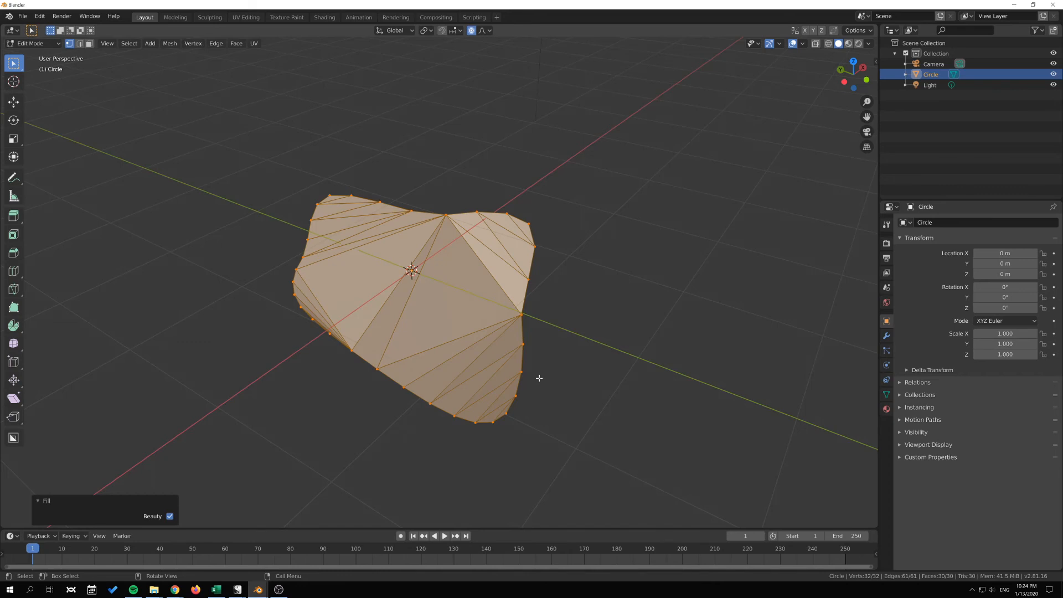
mouse_move(539, 325)
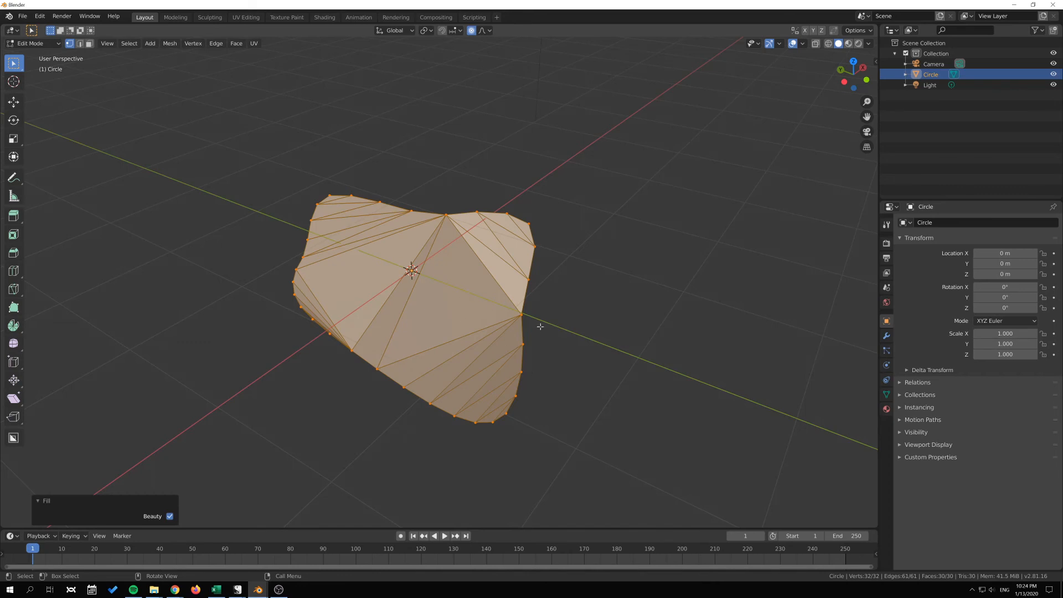